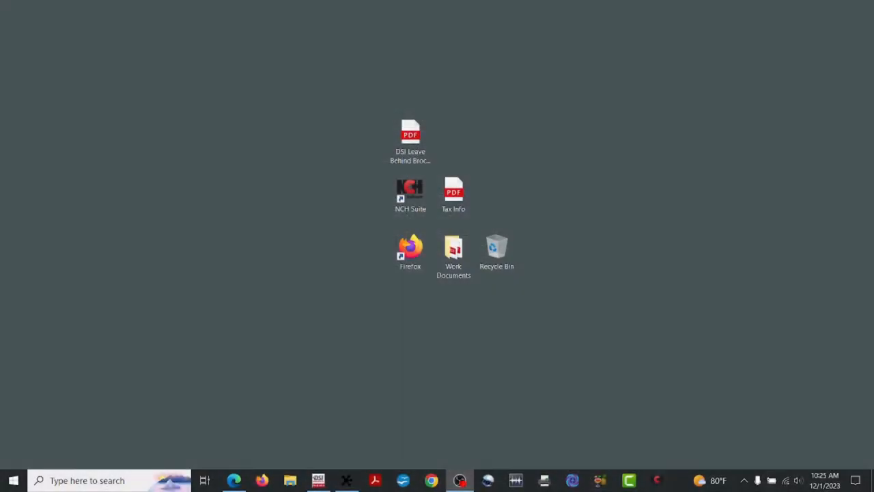
mouse_move(390, 86)
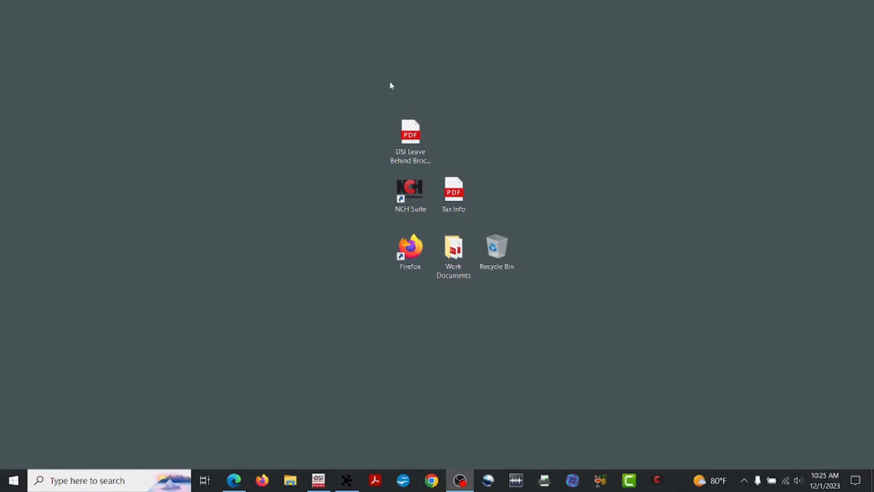
Open the DSI Leave Behind Brochure PDF from the desktop in Adobe Acrobat DC
click(410, 136)
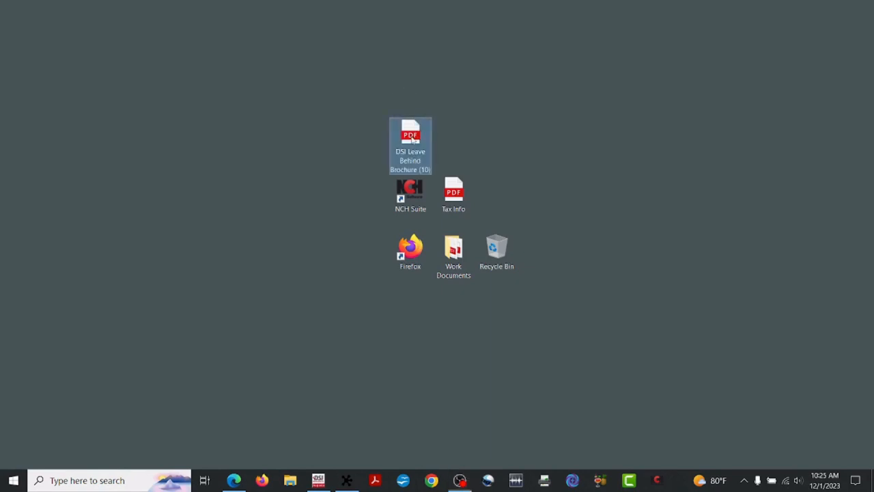
right_click(409, 136)
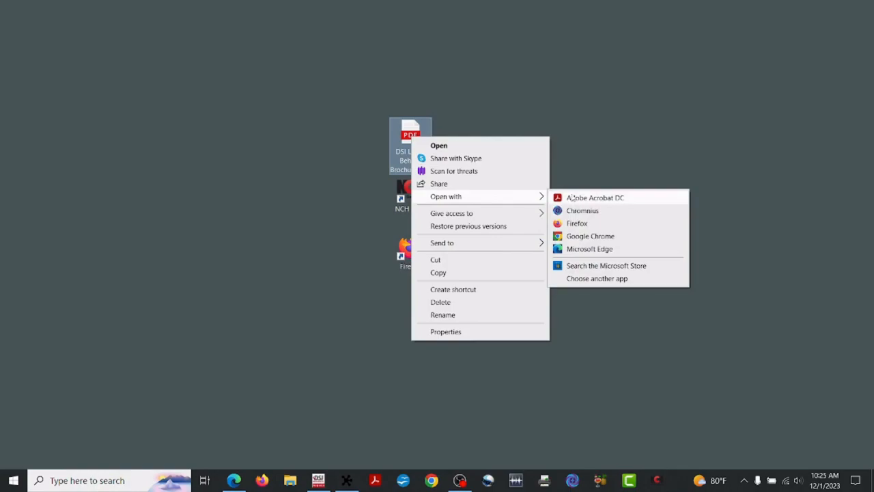
click(594, 197)
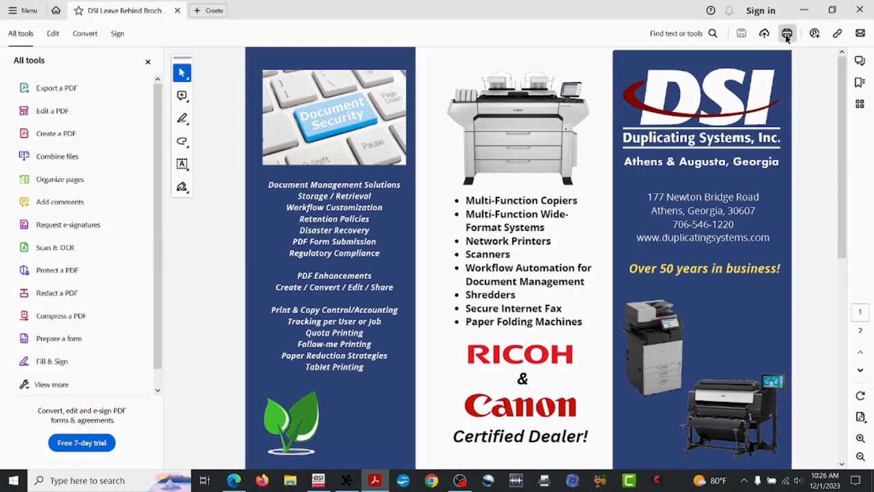
In the Print dialog, enable printing on both sides, flip on short edge, landscape orientation
click(787, 32)
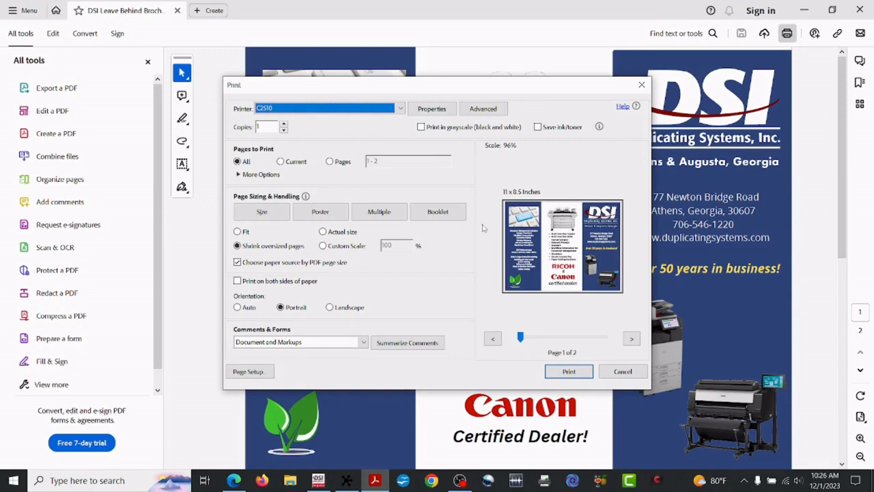
mouse_move(290, 290)
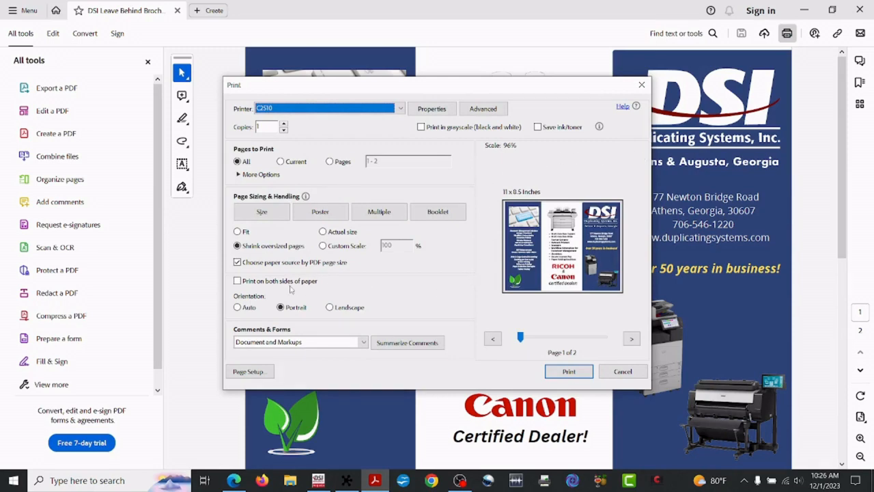
click(238, 281)
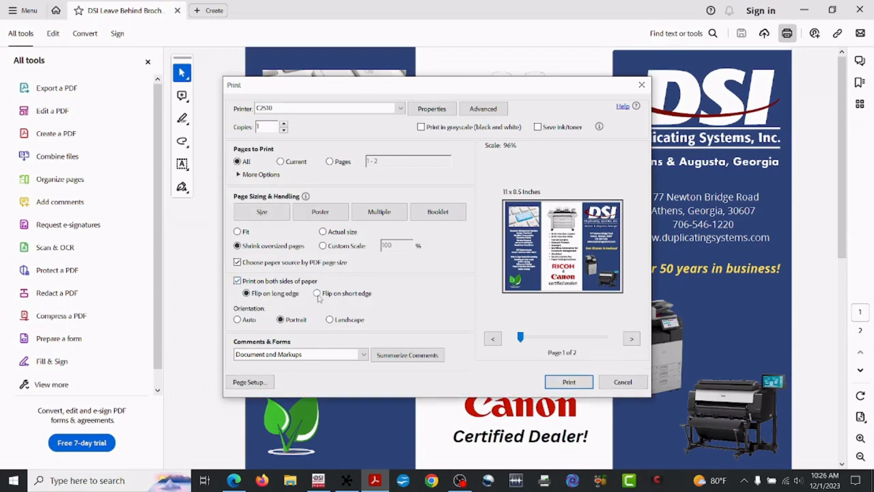
click(316, 292)
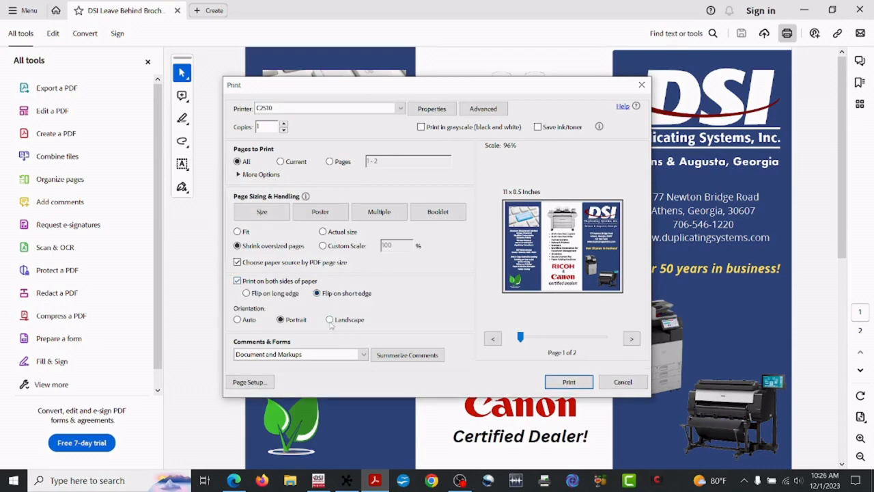
click(329, 320)
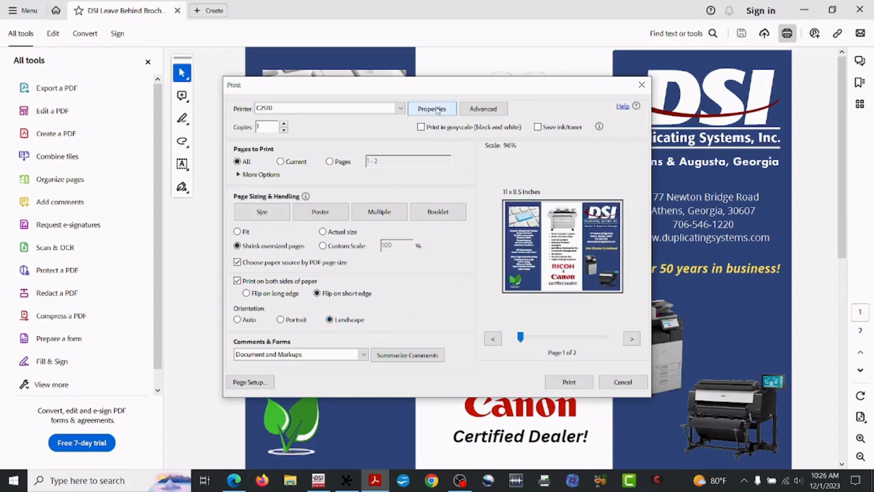
In printer Properties Finishing, set fold to Letter Fold-in: Print Outside (Open to Left/Bottom)
click(432, 110)
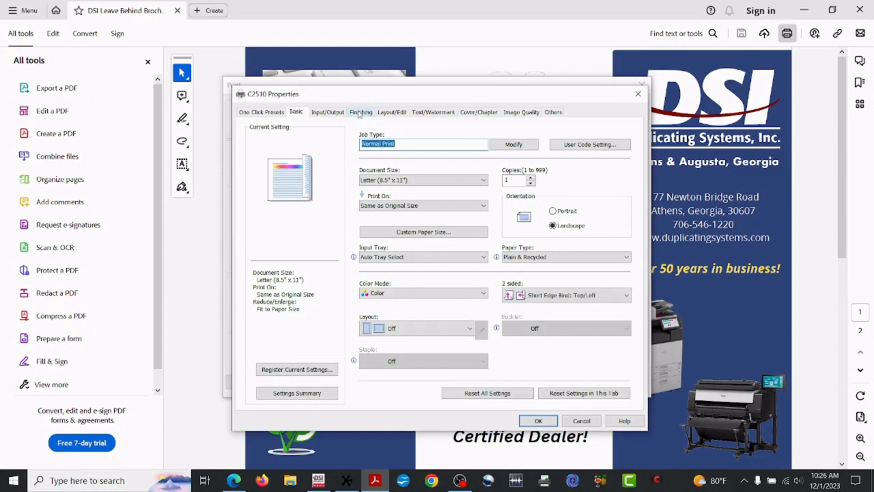
click(360, 112)
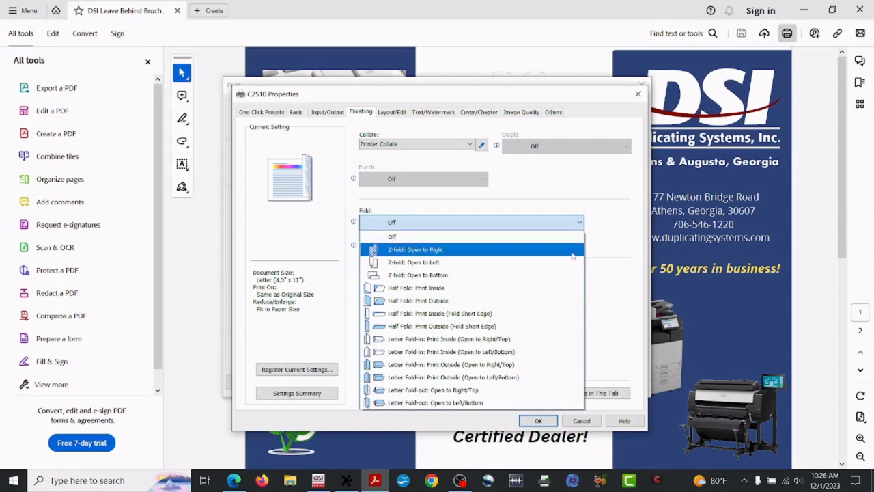
mouse_move(553, 325)
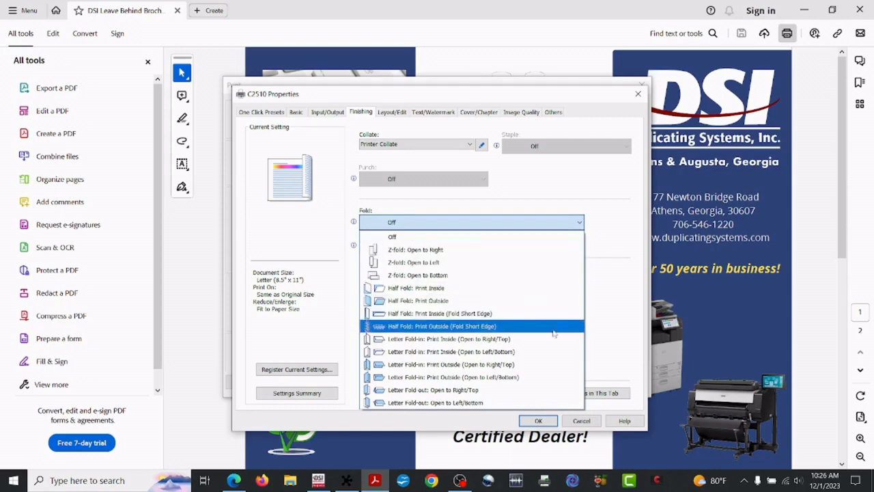
mouse_move(547, 377)
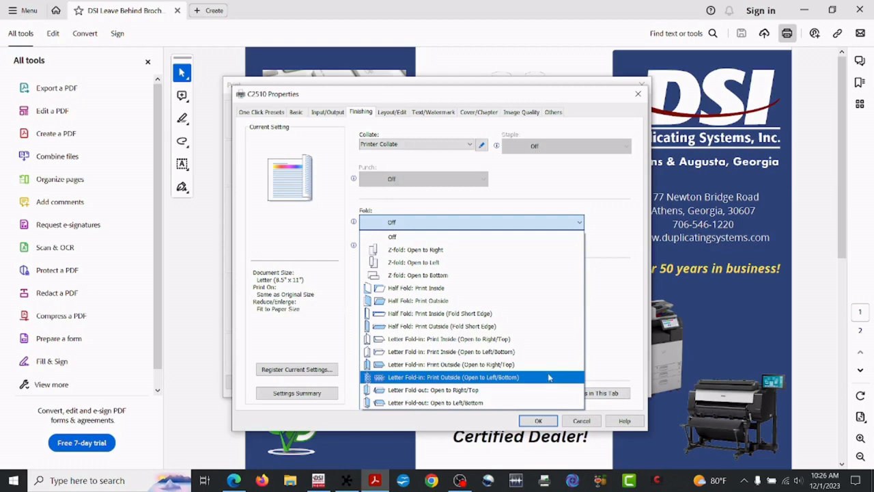
click(451, 376)
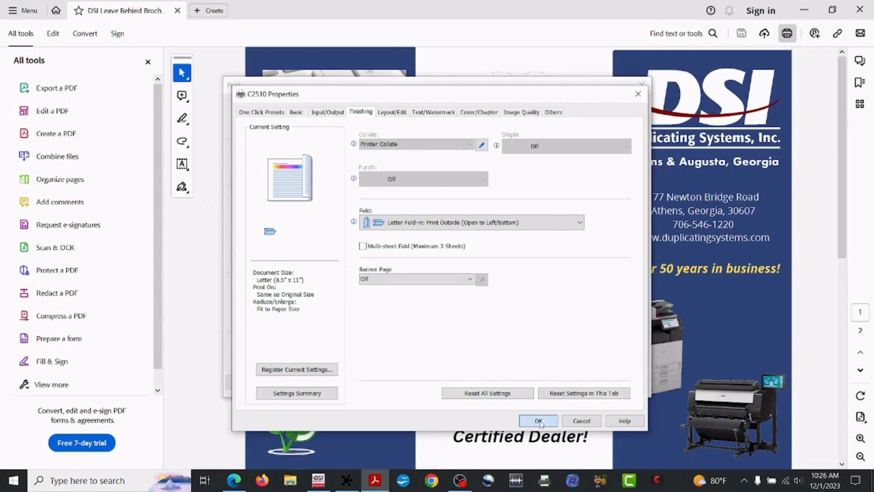
Confirm the printer properties, set 10 copies and send the brochure to print
click(538, 420)
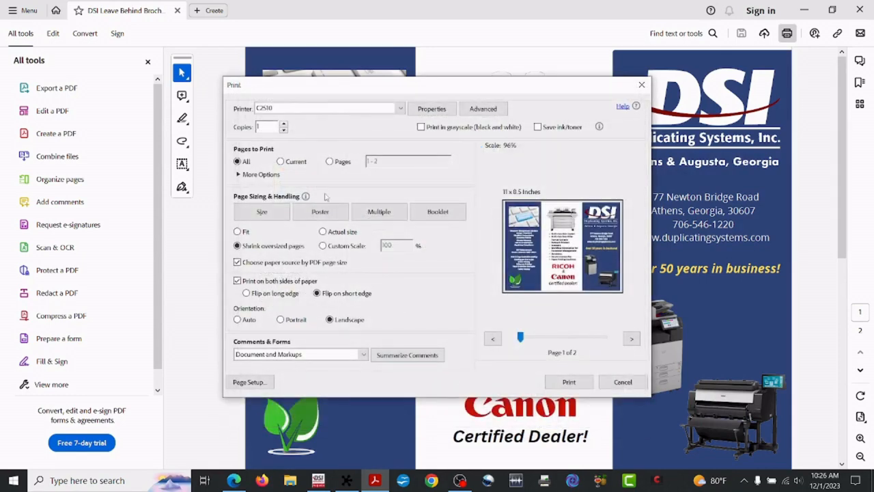
click(282, 123)
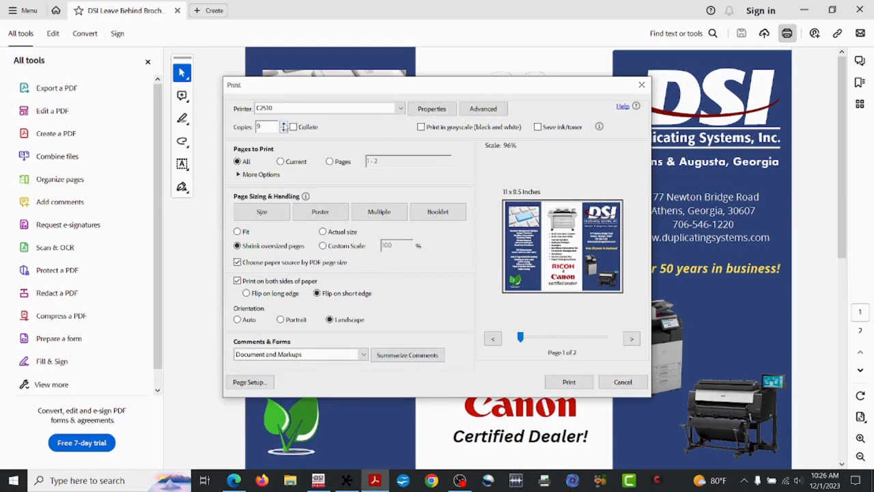
click(284, 123)
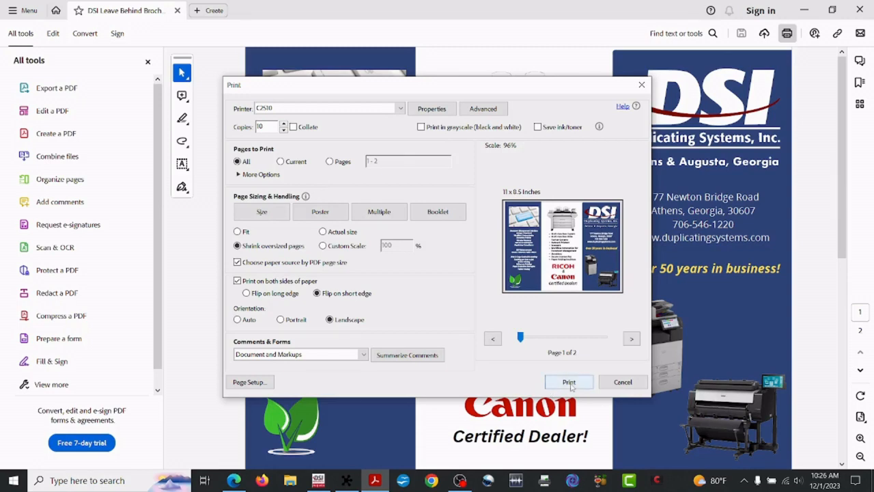
click(568, 382)
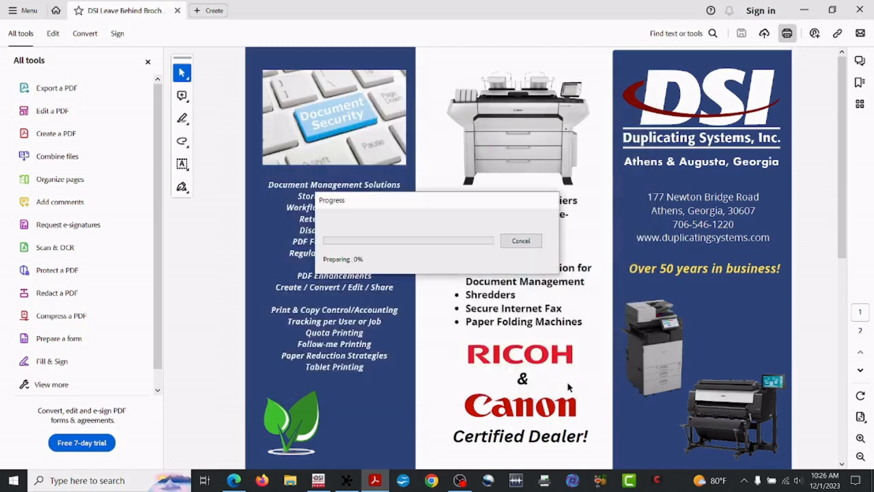